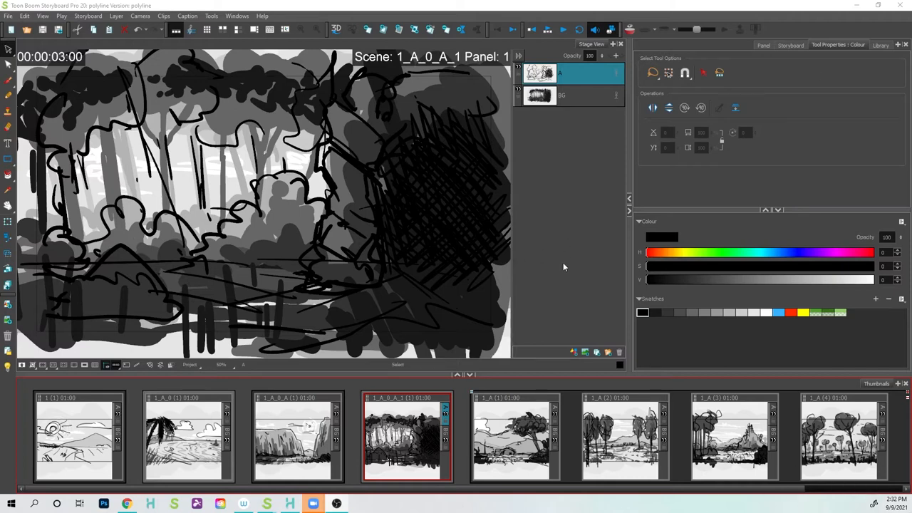
mouse_move(565, 262)
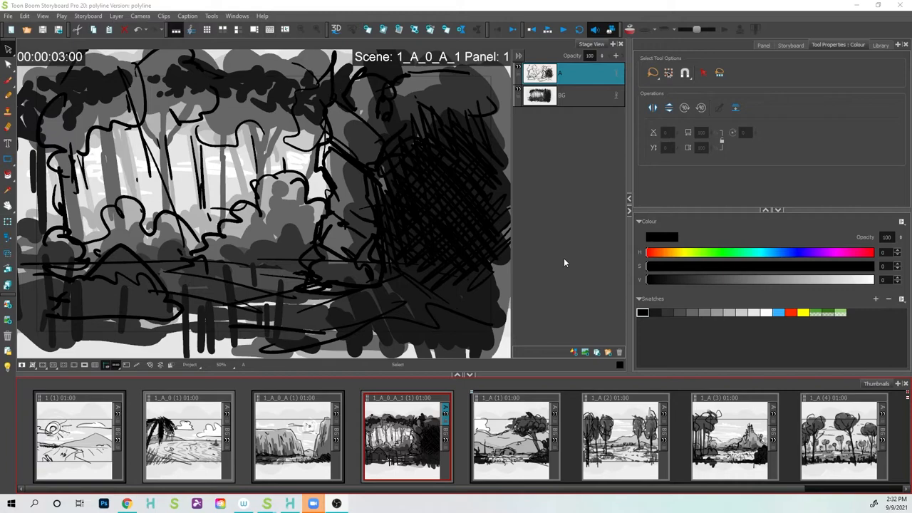
mouse_move(635, 445)
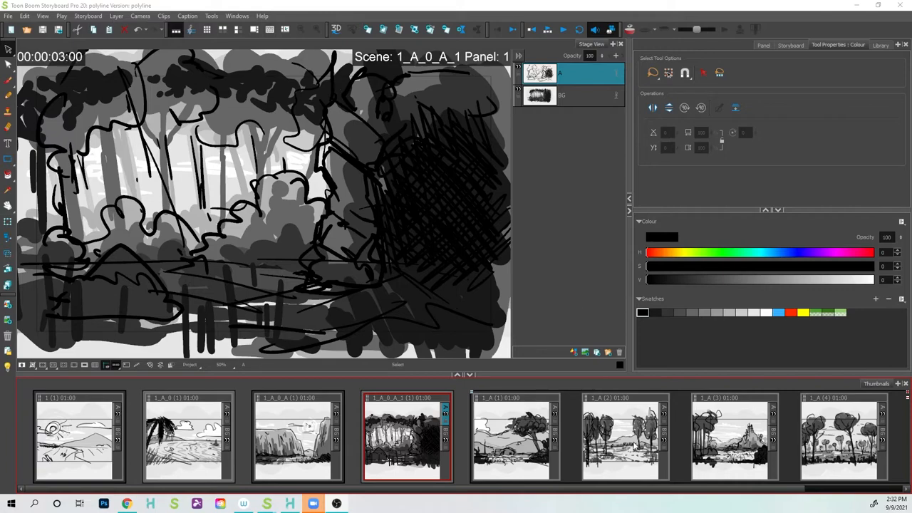
Browse the tree-and-house and sun-and-mountain panels, then select the canyon panel's BG layer
click(514, 436)
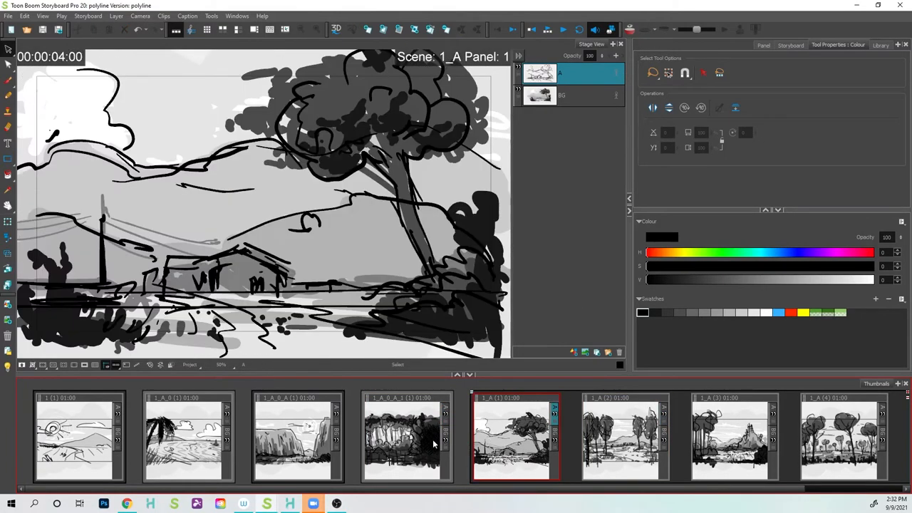
click(296, 436)
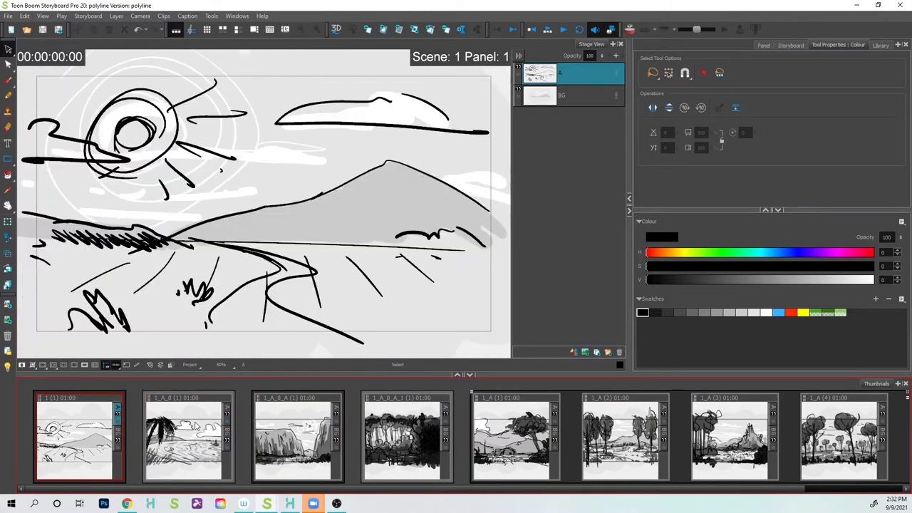
click(296, 436)
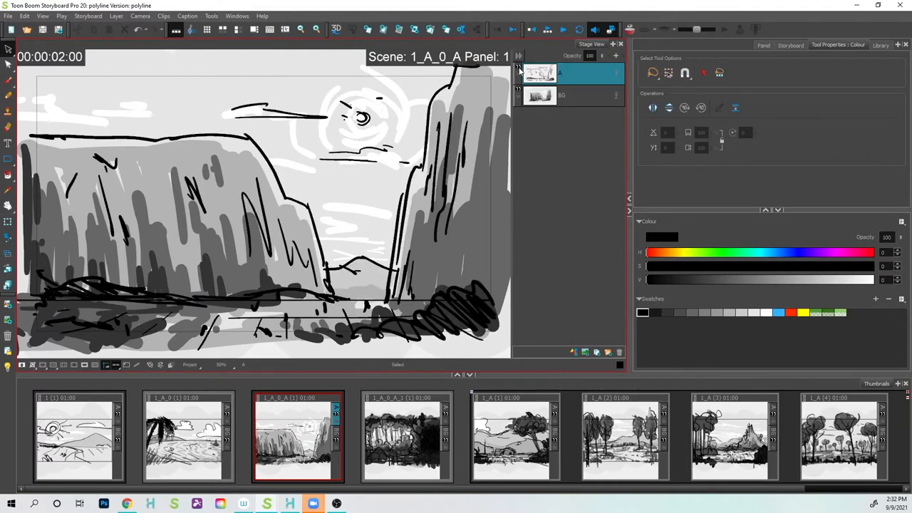
click(561, 95)
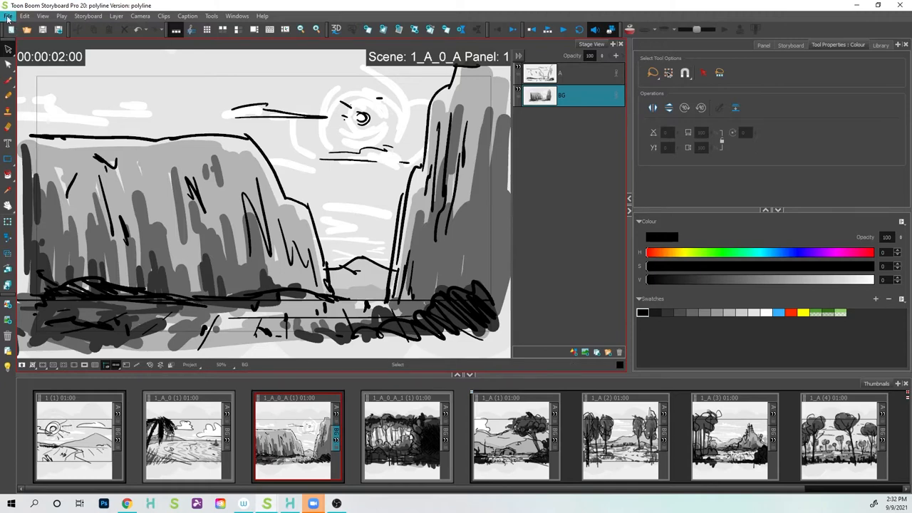
Bring up the Export Layout settings from the File menu
click(8, 16)
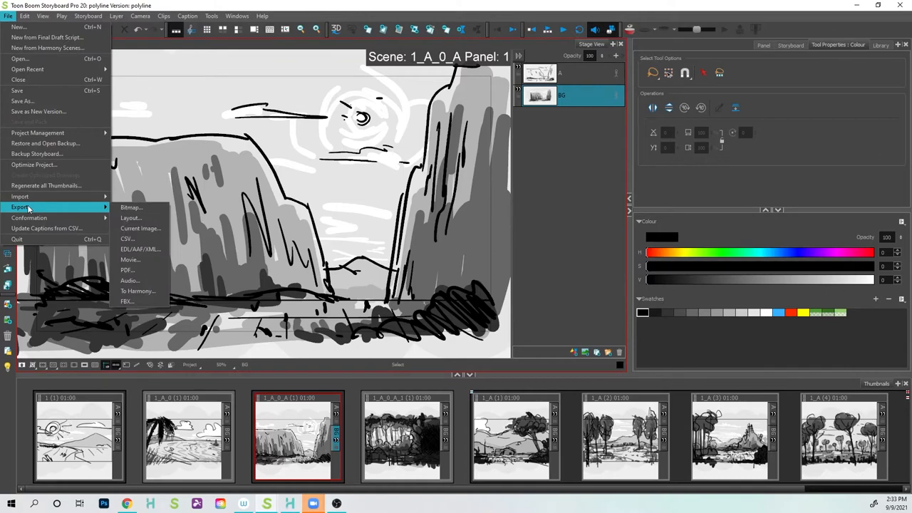
mouse_move(132, 218)
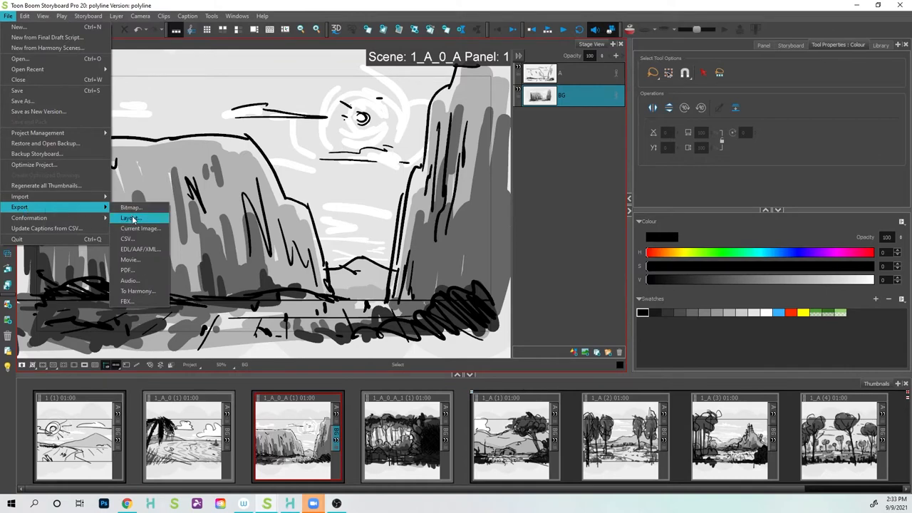
mouse_move(131, 220)
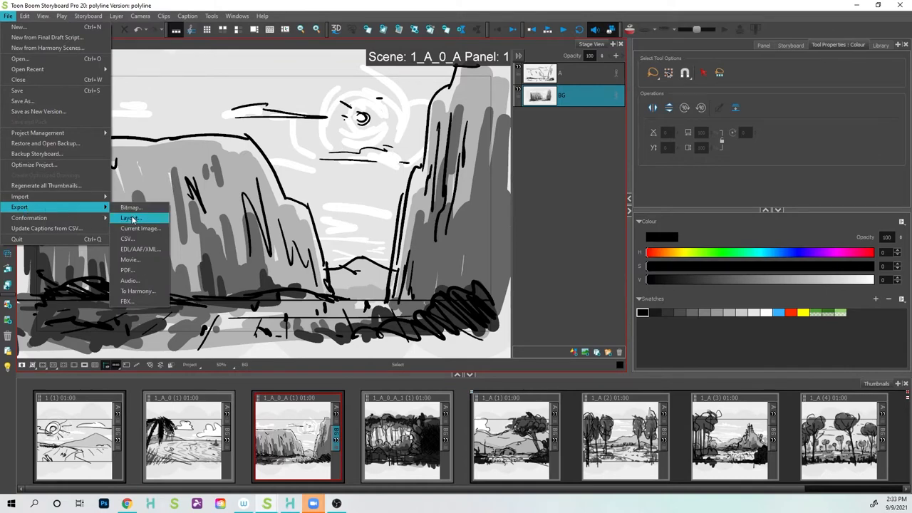
click(131, 218)
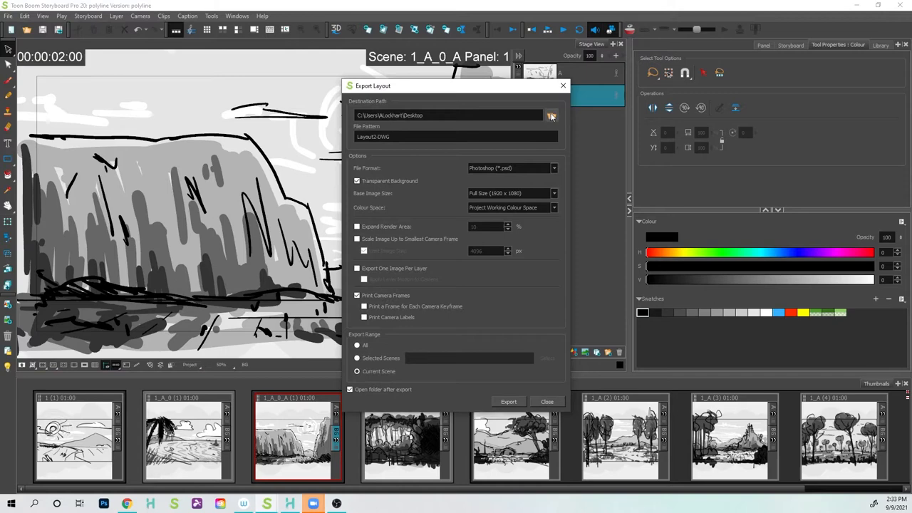
Set the export destination to the Desktop with a 'BG-Dra' file name pattern
click(549, 115)
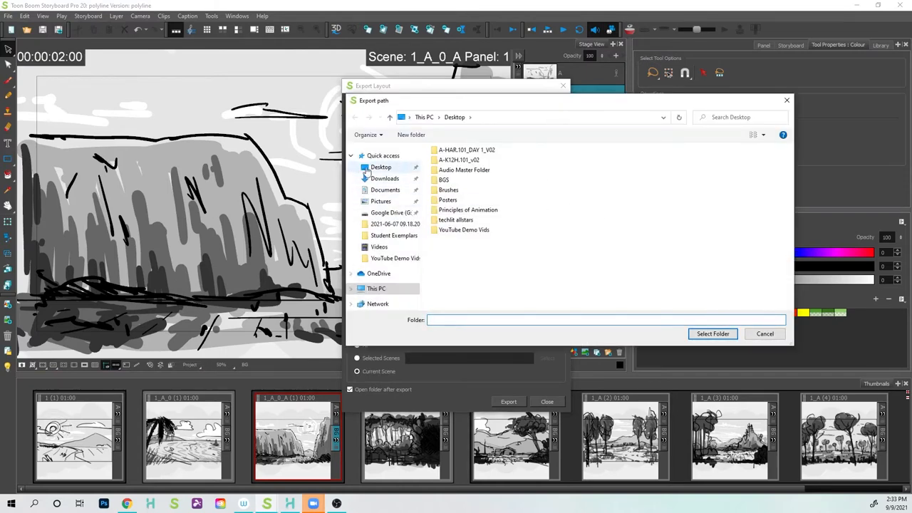
click(380, 166)
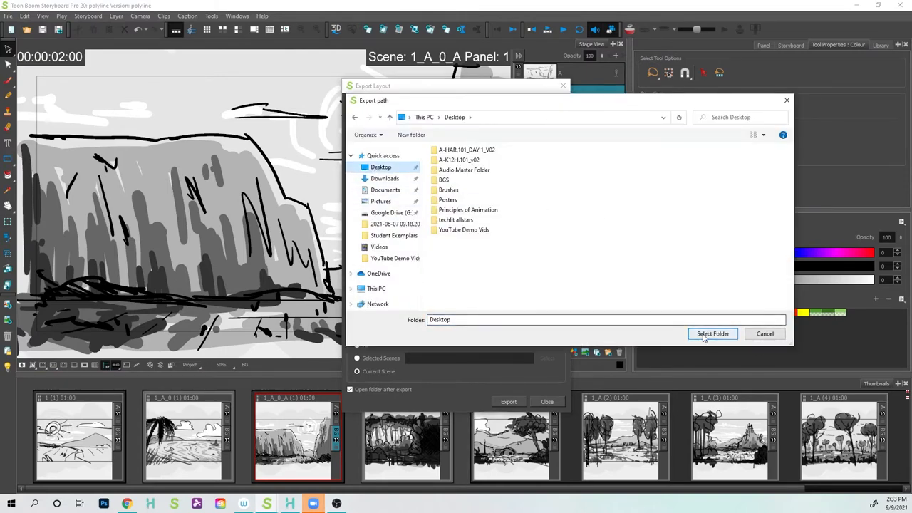
click(712, 333)
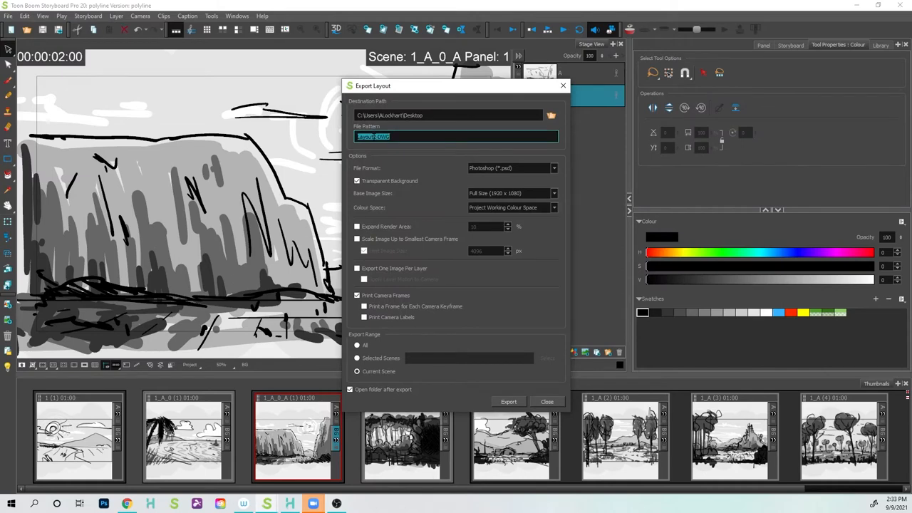
text(8)
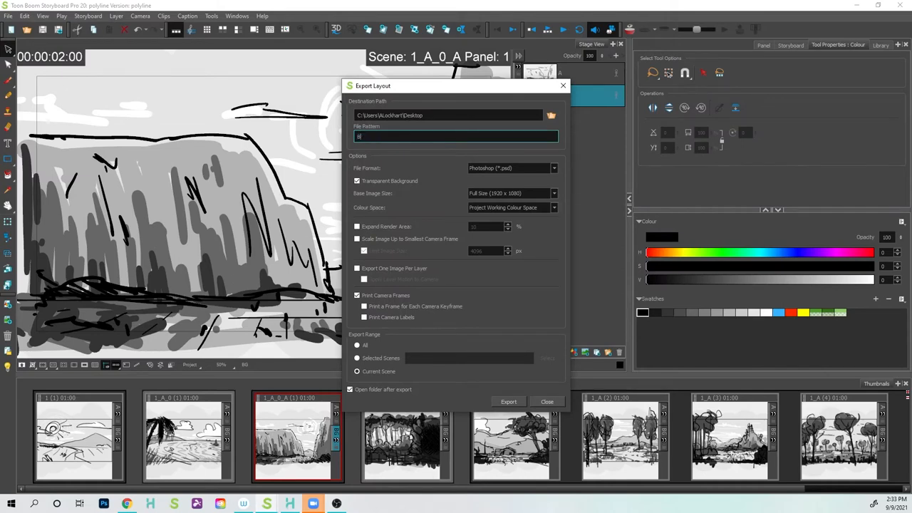
text(BG-Drawing1)
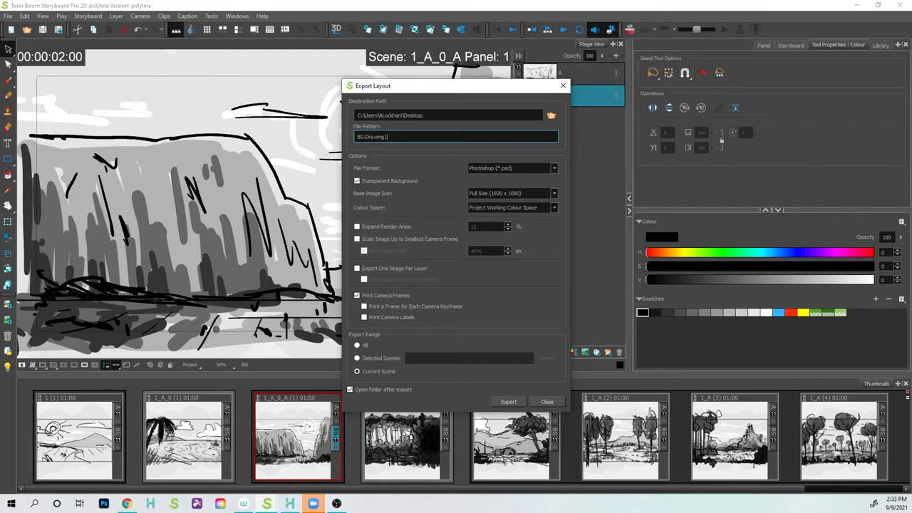
Use Photoshop PSD format with transparent background and camera frames, range set to Selected Scenes
click(554, 168)
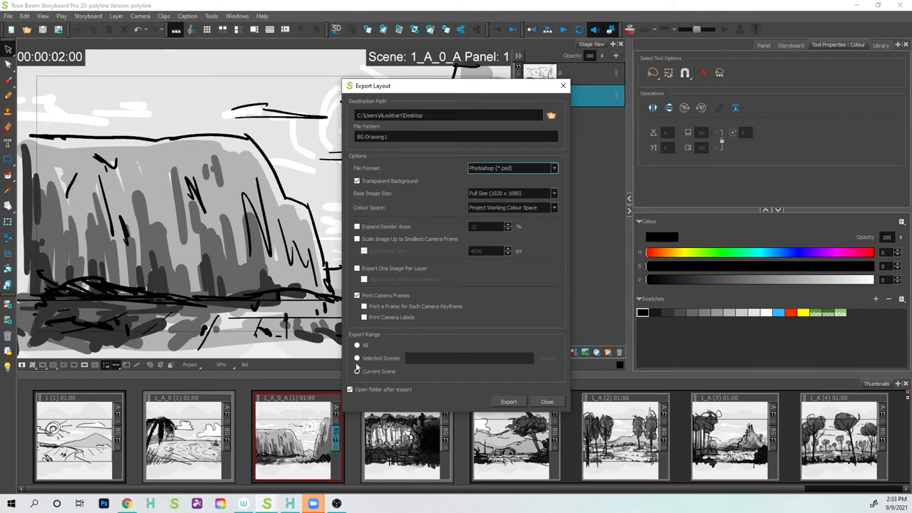
click(356, 370)
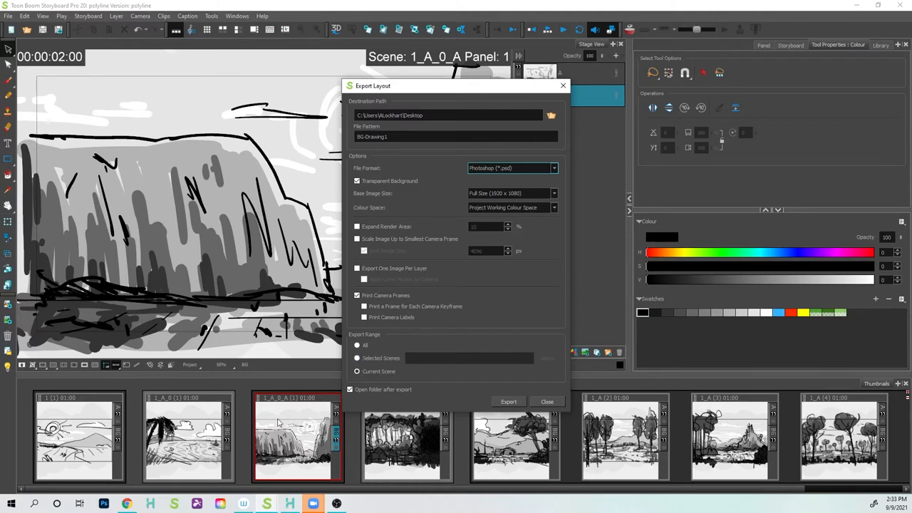
mouse_move(276, 409)
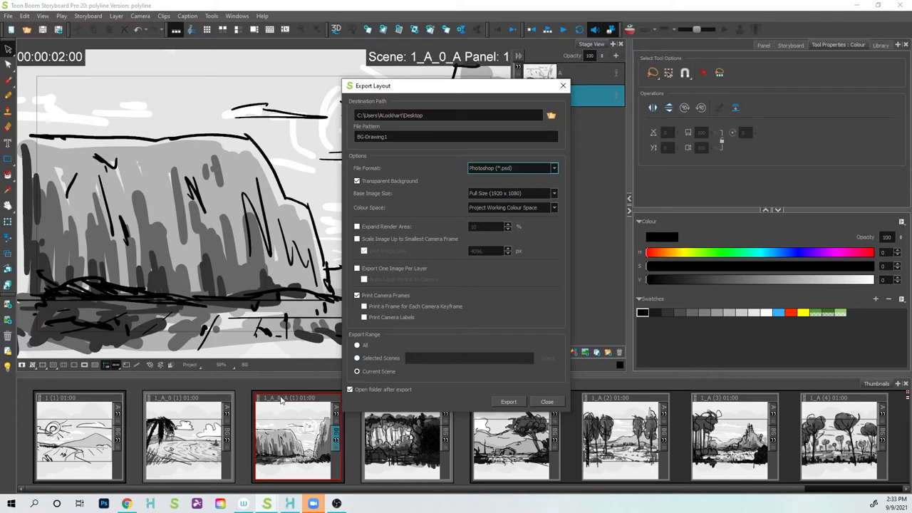
click(356, 358)
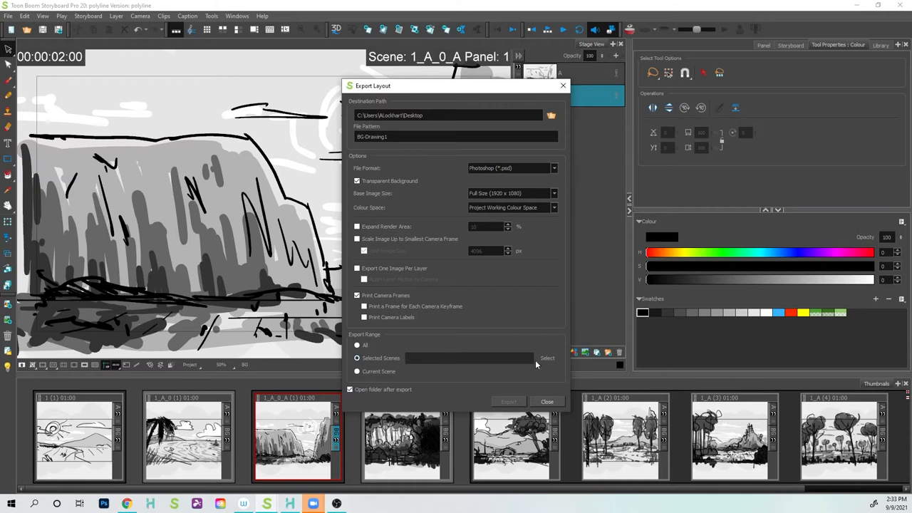
Pick scene 1_A_0_A in the Scene Picker and confirm it as the export range
click(547, 358)
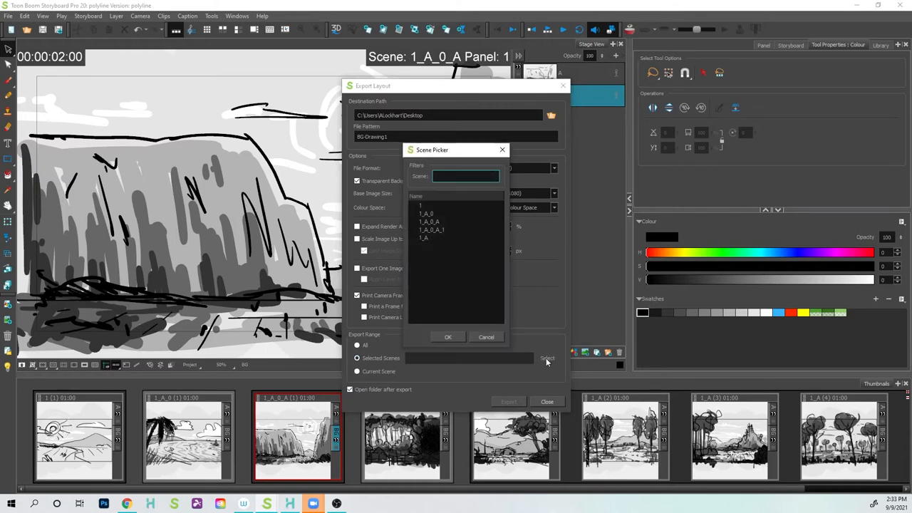
click(427, 222)
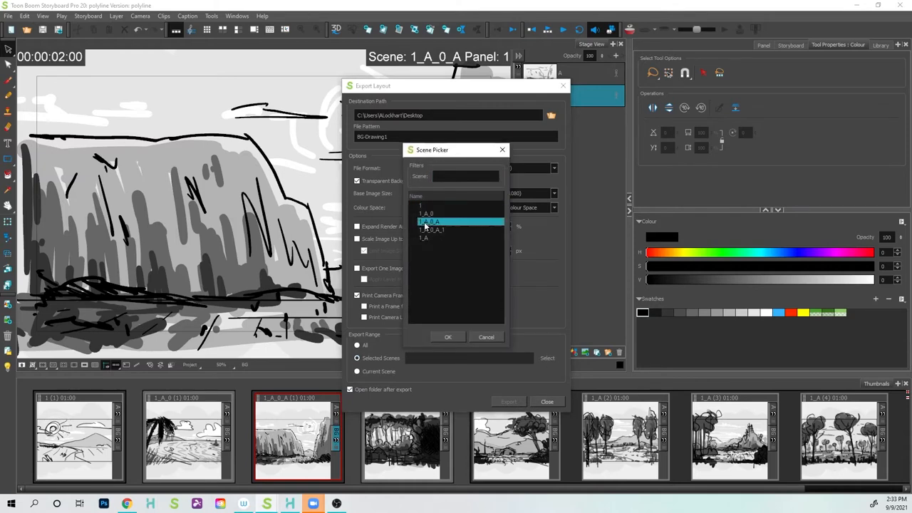
click(421, 205)
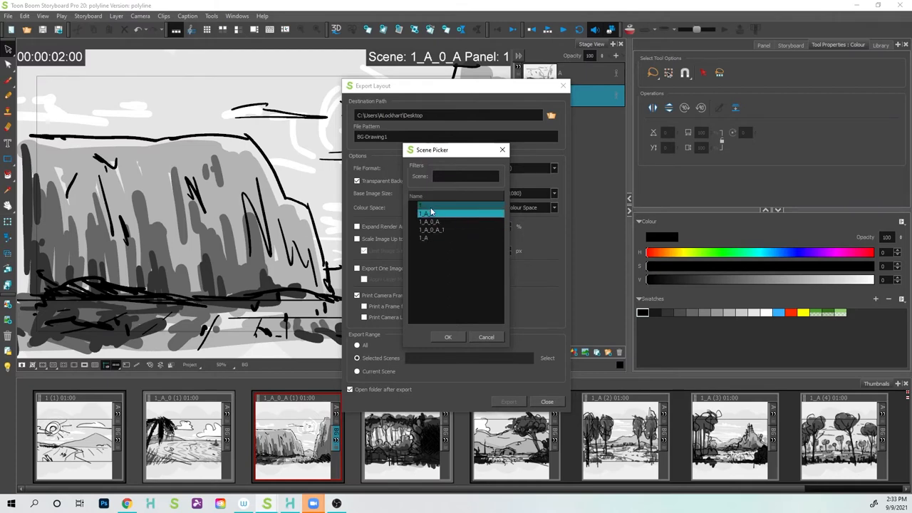
click(427, 213)
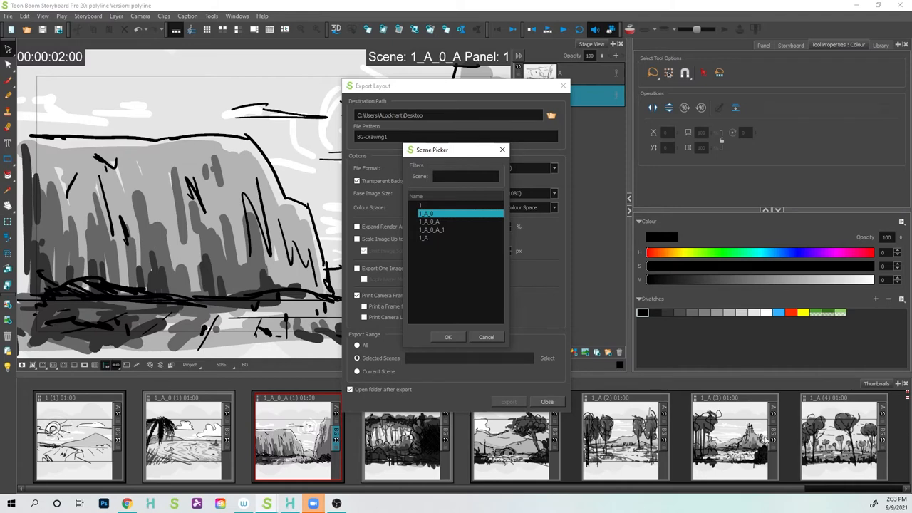
mouse_move(516, 467)
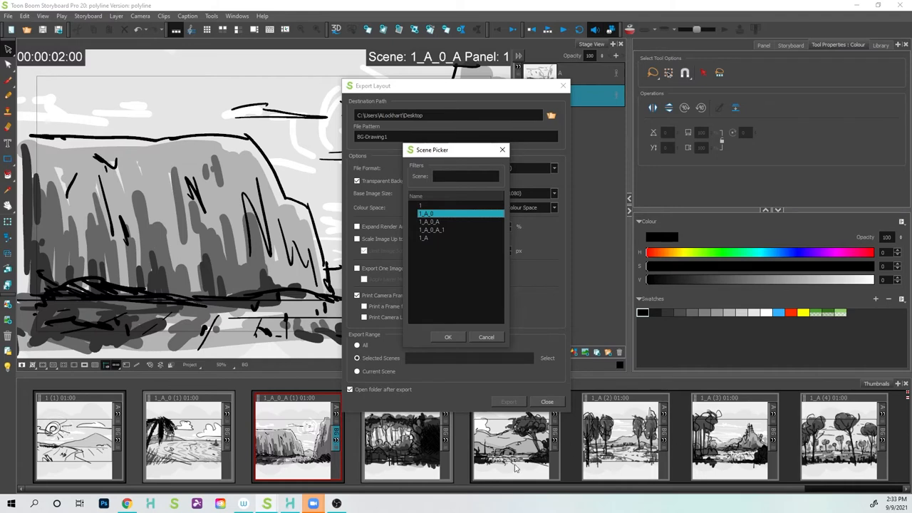
mouse_move(214, 442)
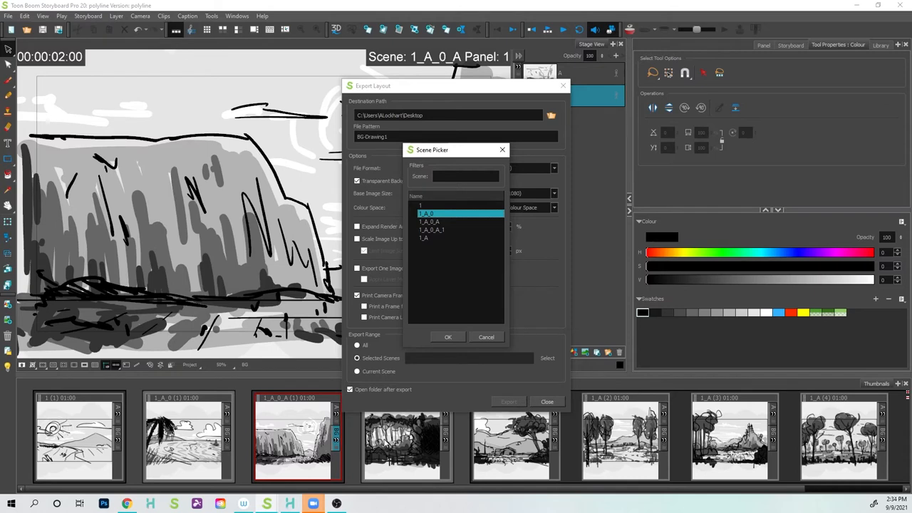
mouse_move(595, 461)
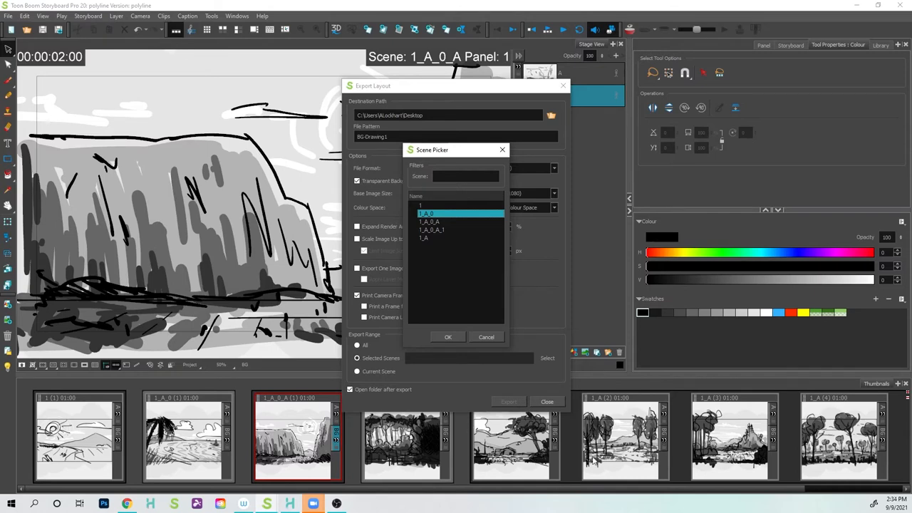
mouse_move(684, 449)
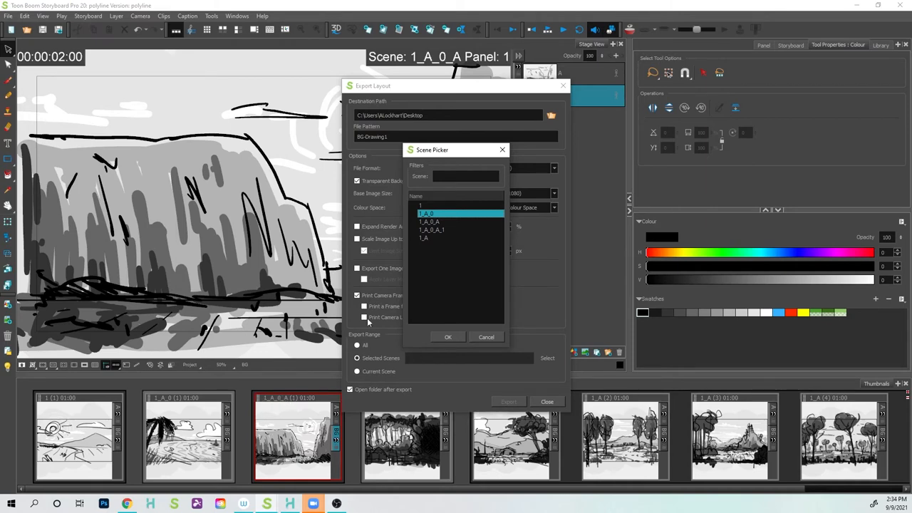
click(431, 223)
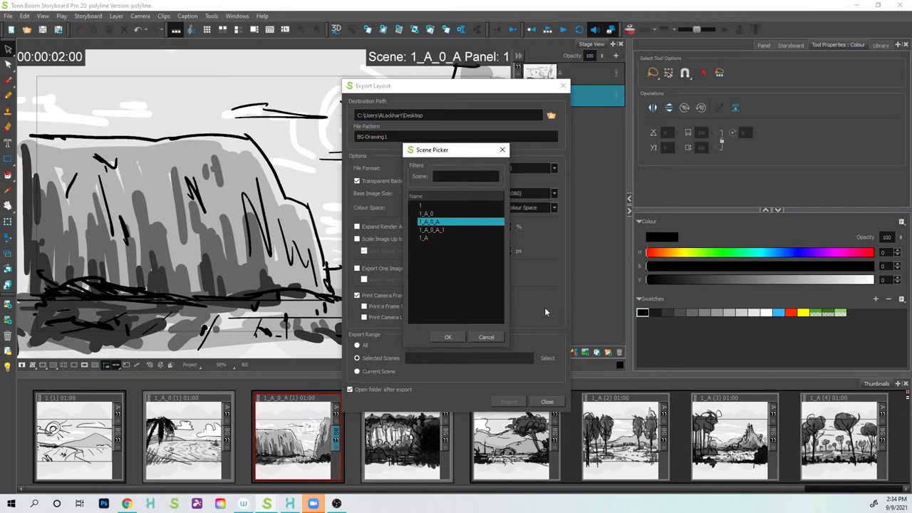
click(447, 336)
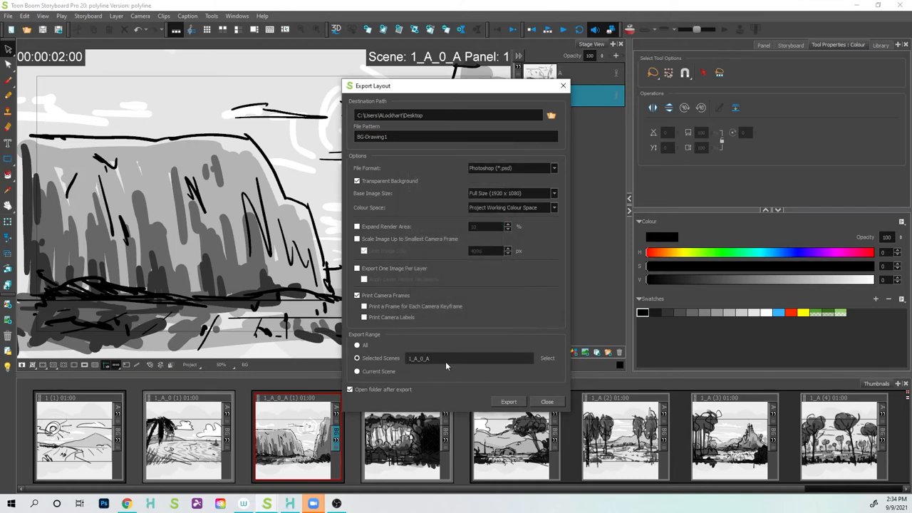
Export the layered PSD and open the resulting file from the Desktop in Photoshop
click(508, 402)
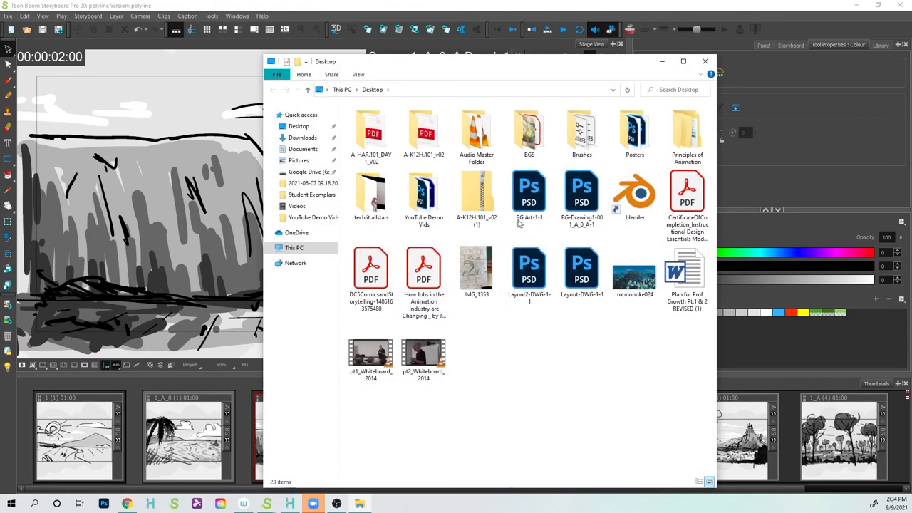
click(582, 268)
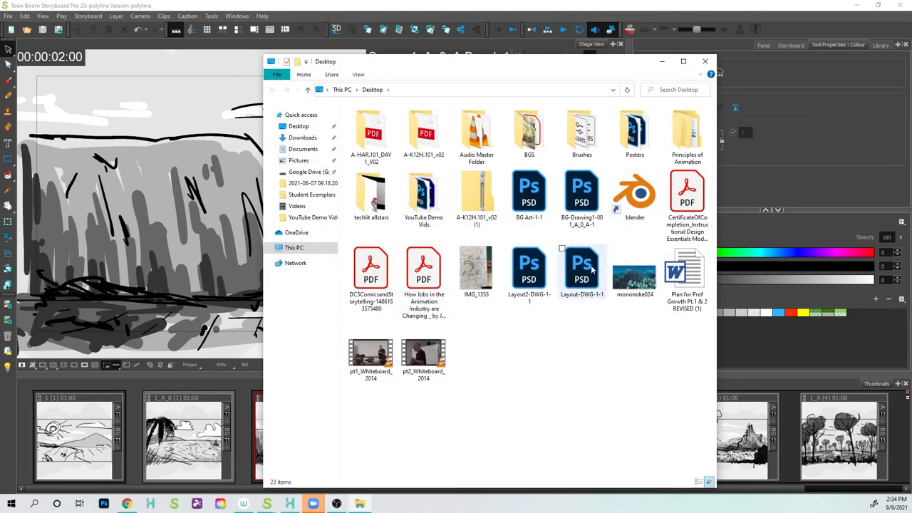
click(582, 269)
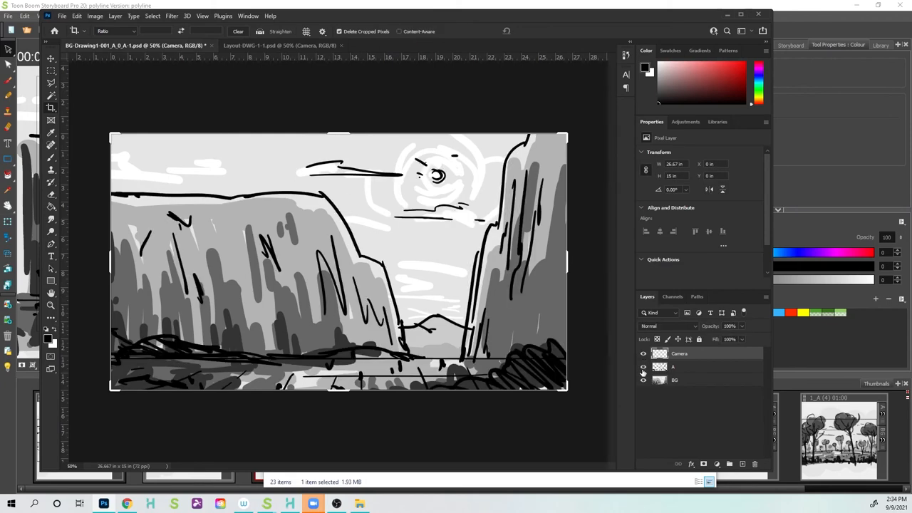
Inspect the Camera, drawing and BG layers of the canyon PSD in Photoshop's Layers panel
click(644, 368)
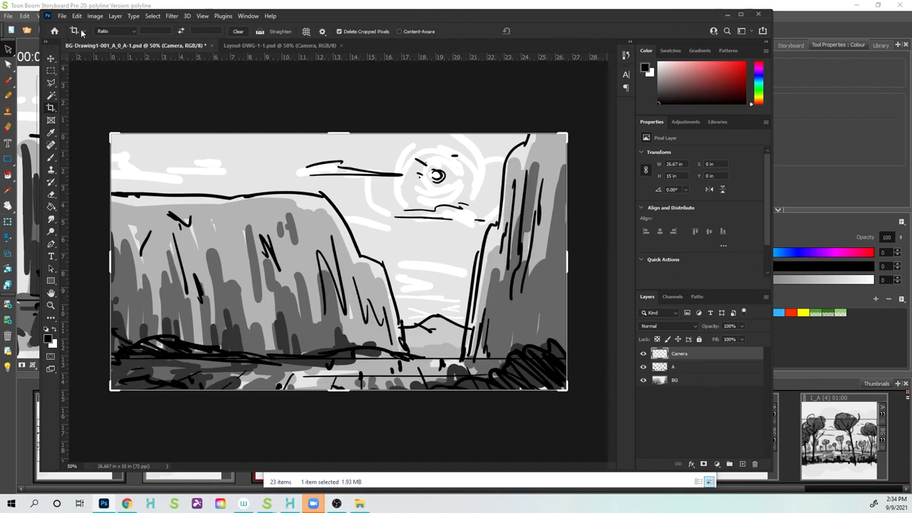
mouse_move(384, 342)
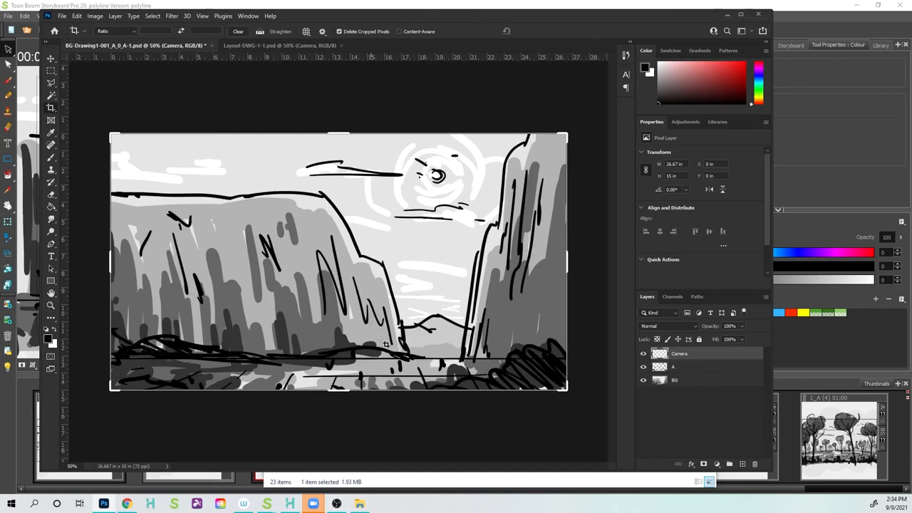